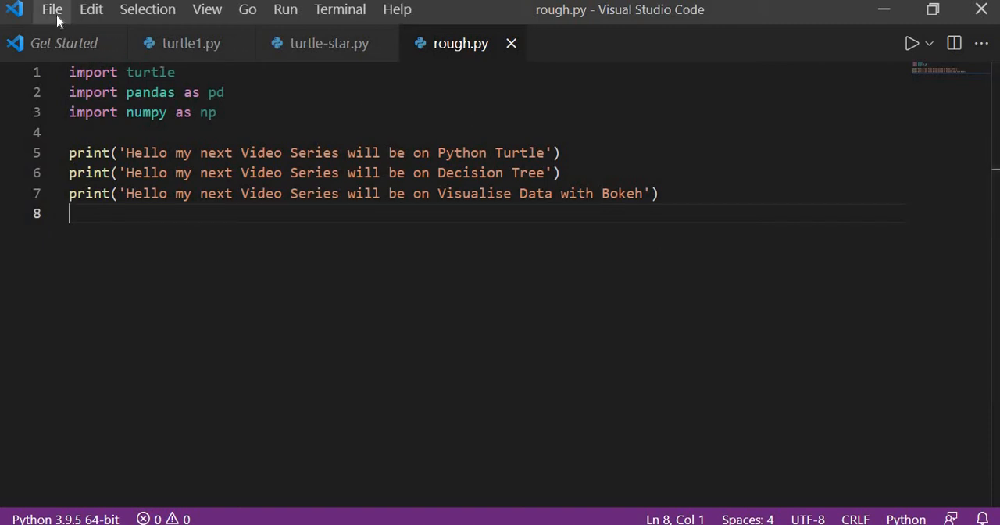
Filter Keyboard Shortcuts for 'comment' to review the bindings, then return to rough.py.
click(53, 9)
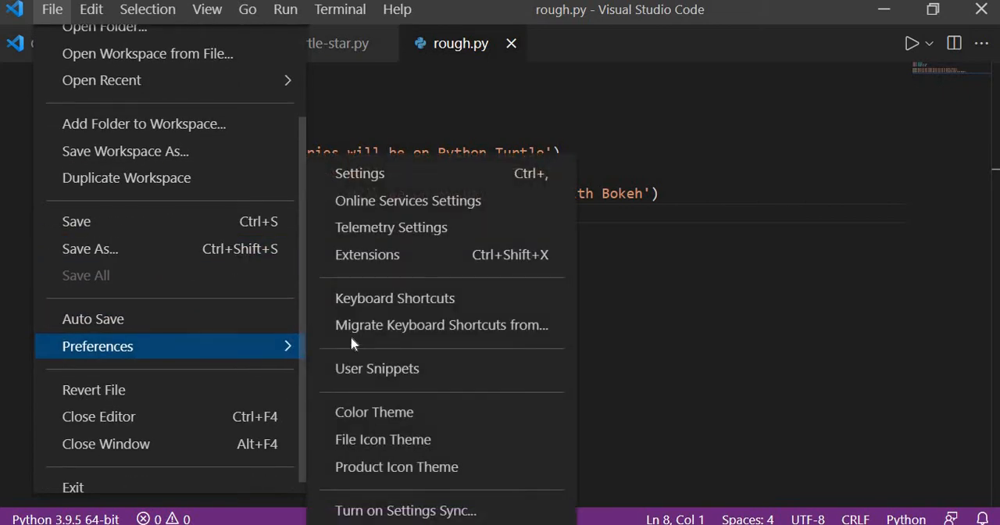
mouse_move(406, 303)
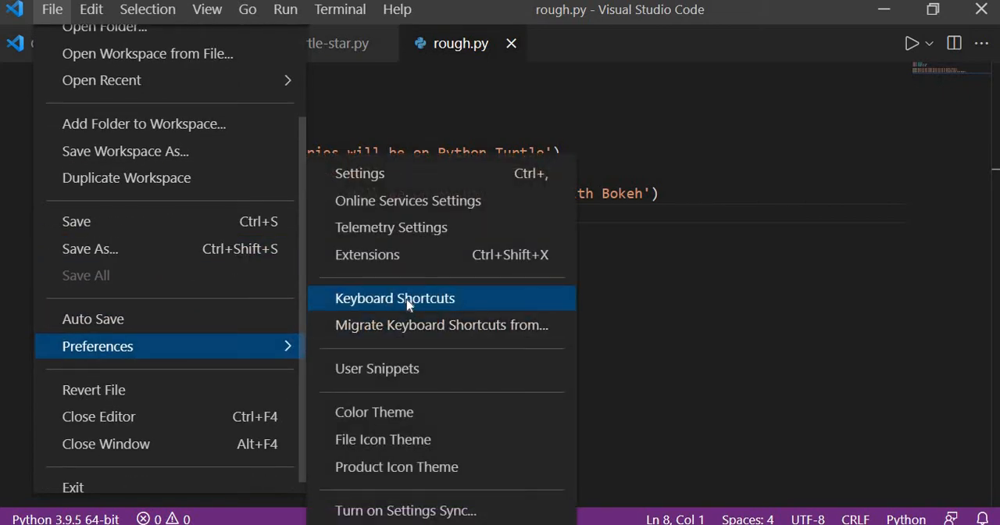
click(394, 297)
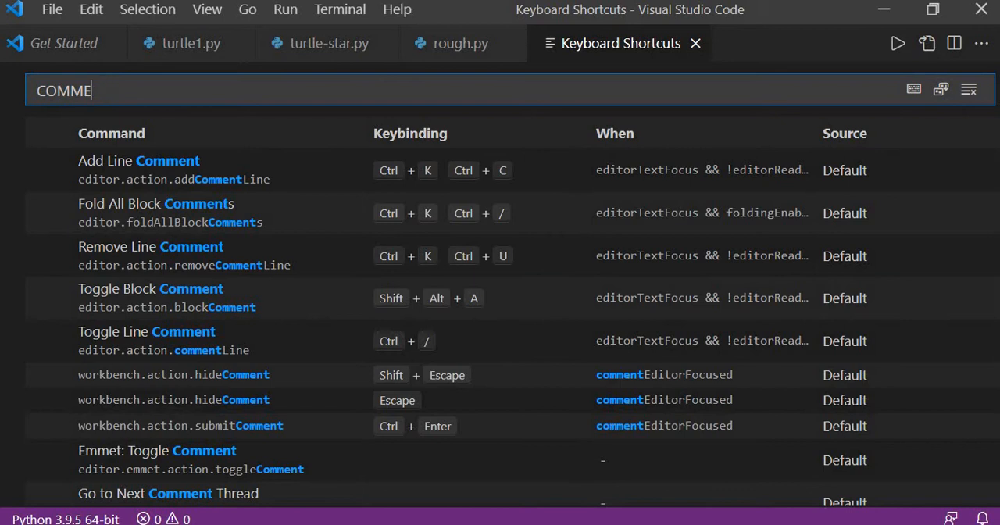
text(commen)
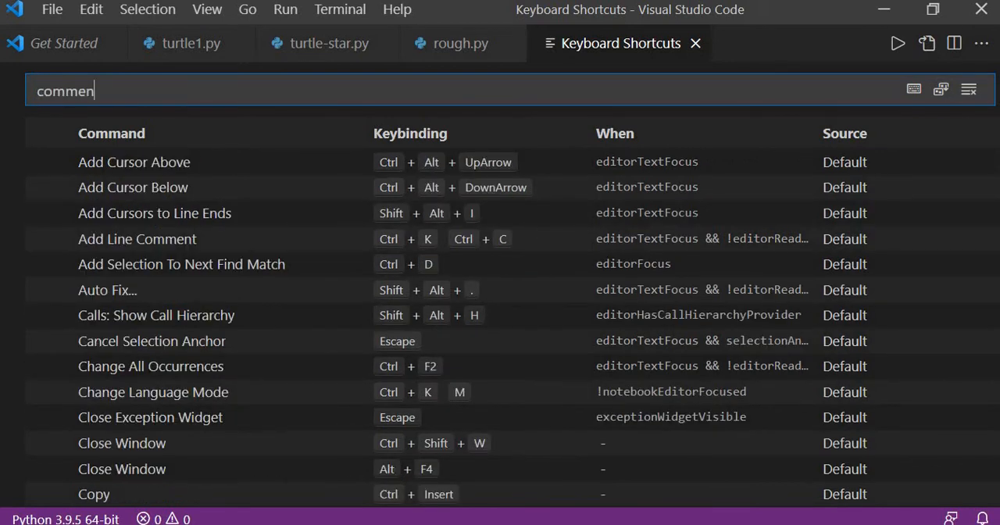
text(t)
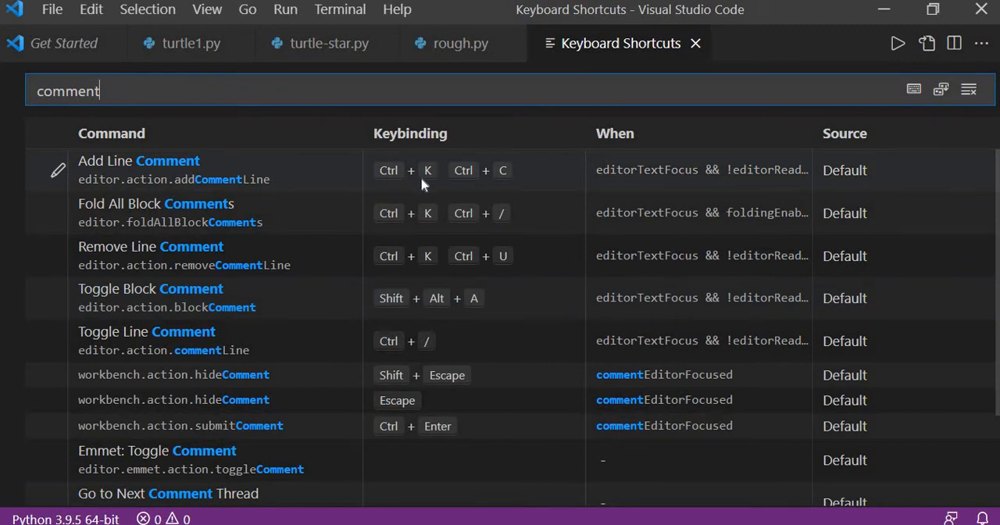
mouse_move(503, 178)
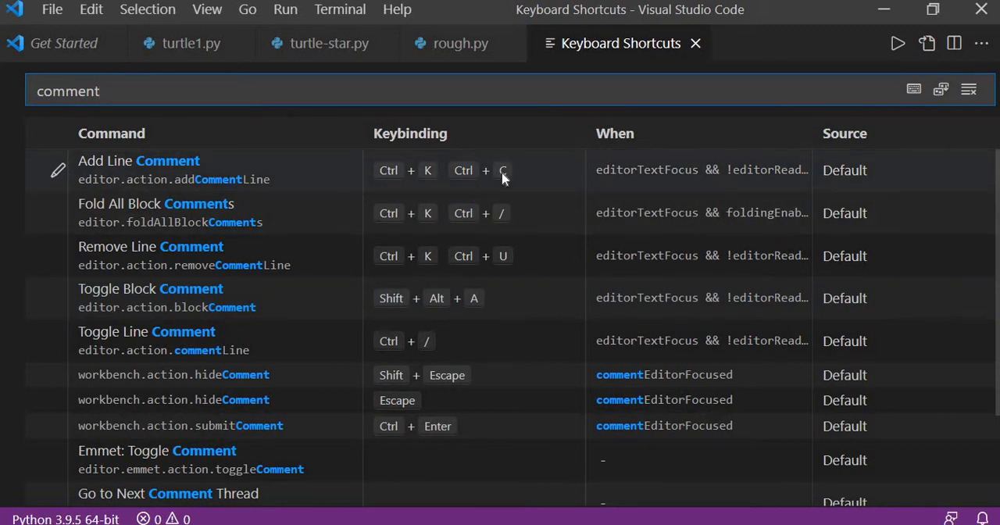
mouse_move(390, 172)
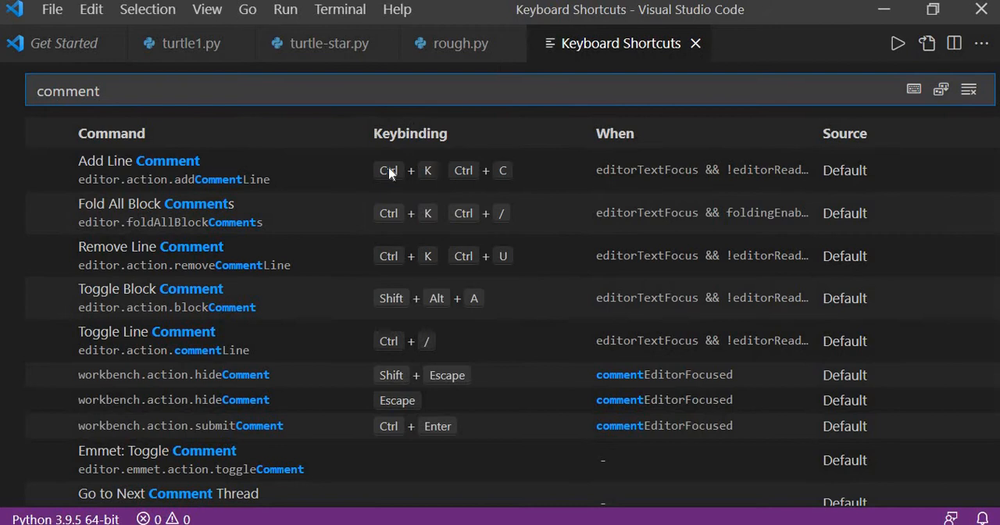
mouse_move(420, 156)
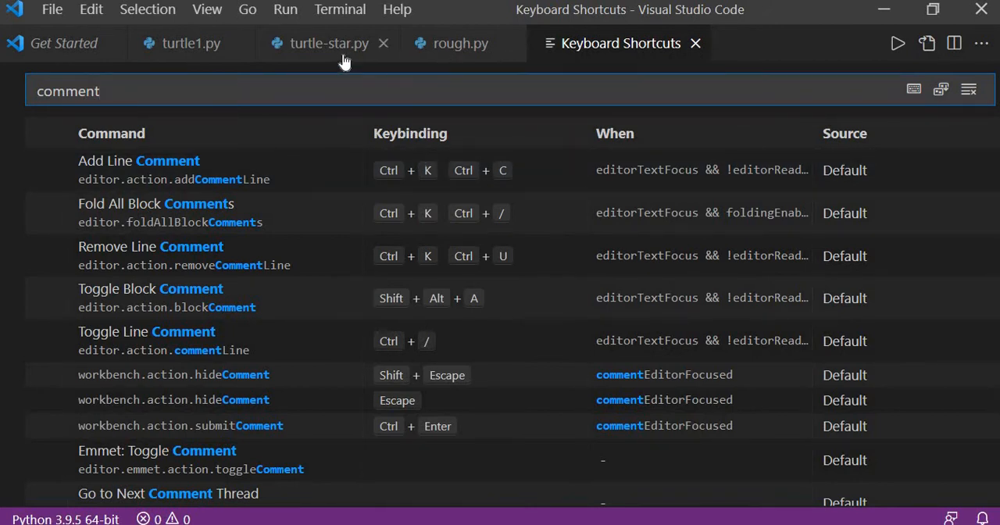
click(459, 44)
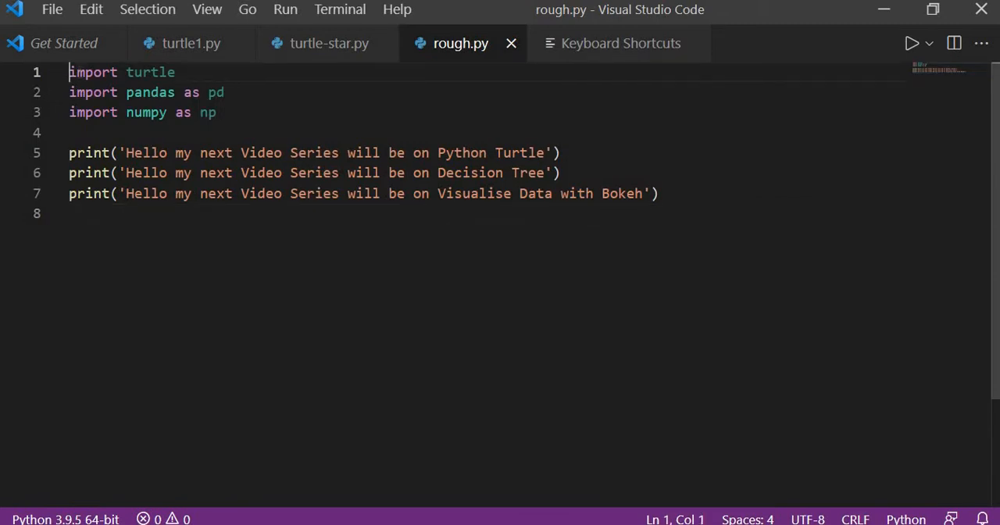
drag(69, 71, 69, 92)
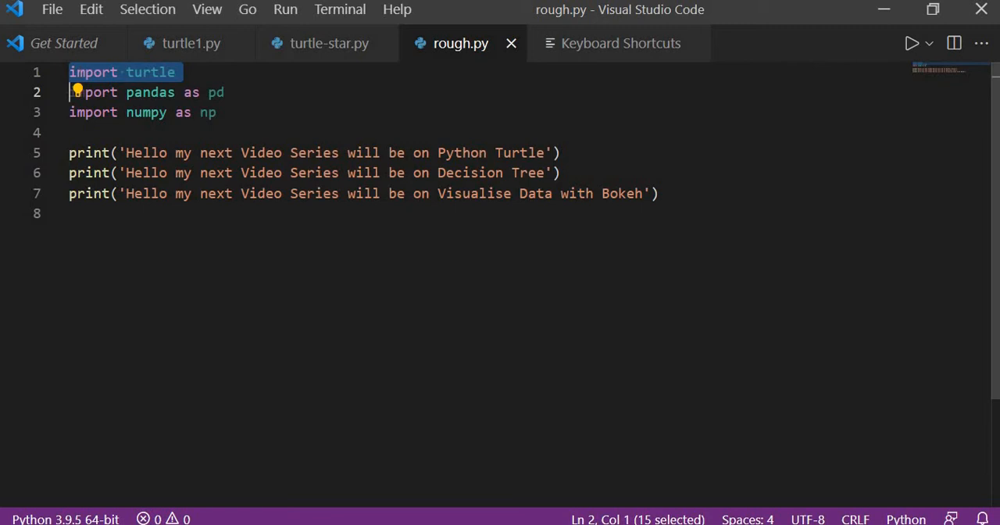
mouse_move(622, 43)
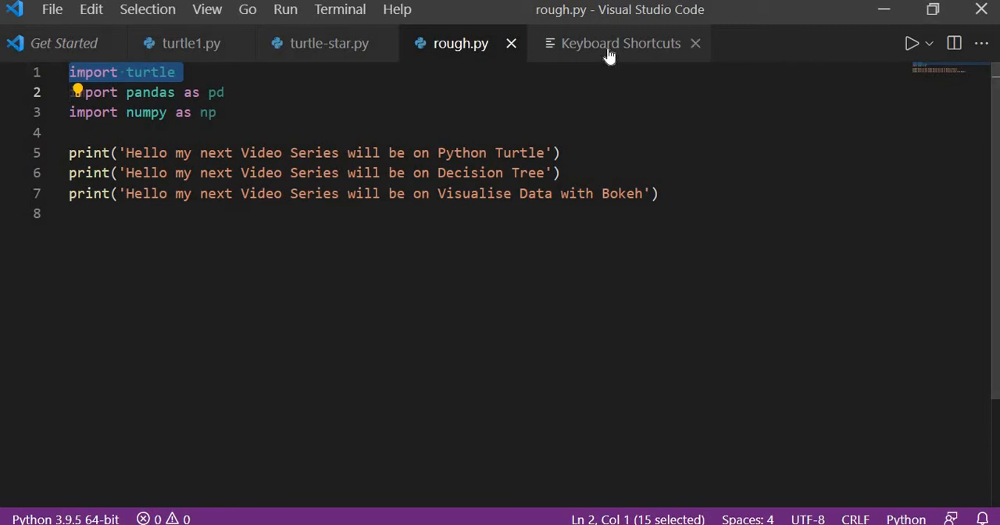
click(622, 43)
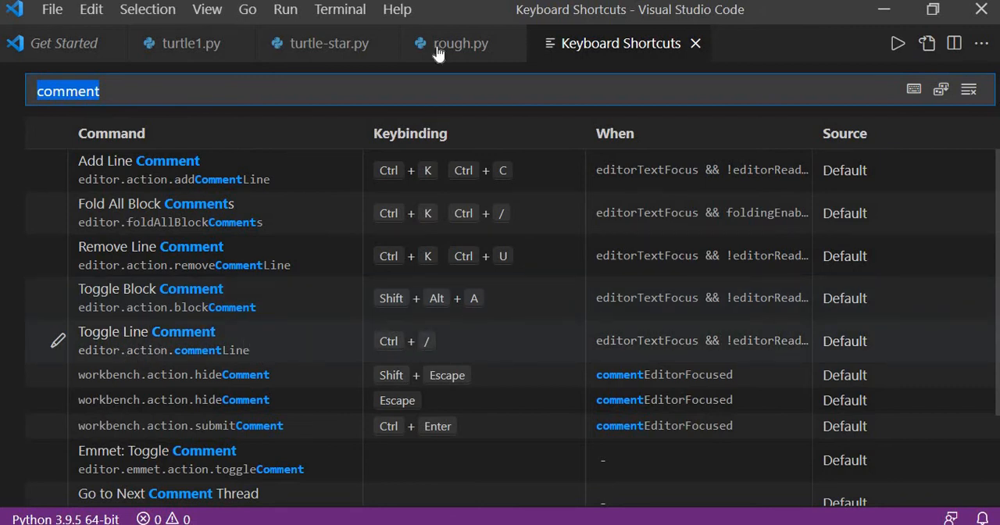
click(459, 44)
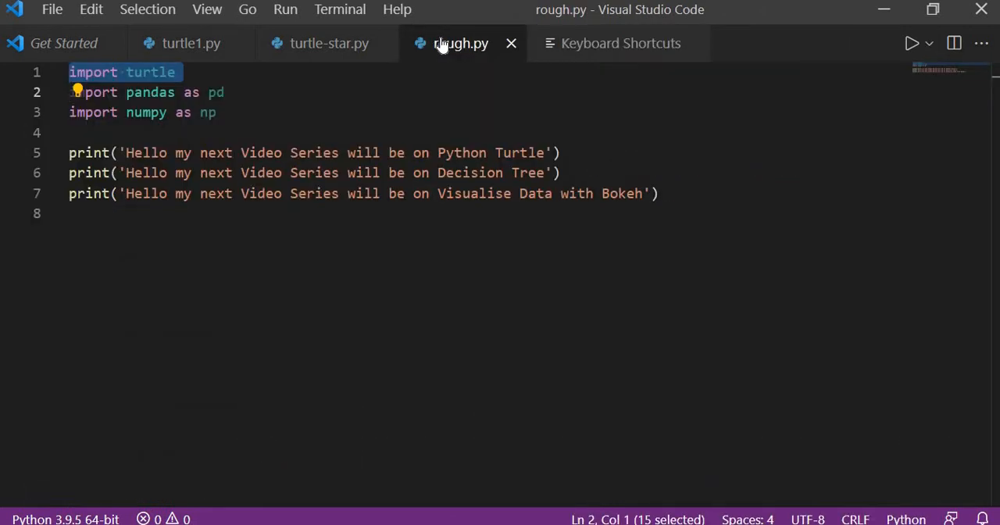
key(ctrl+/)
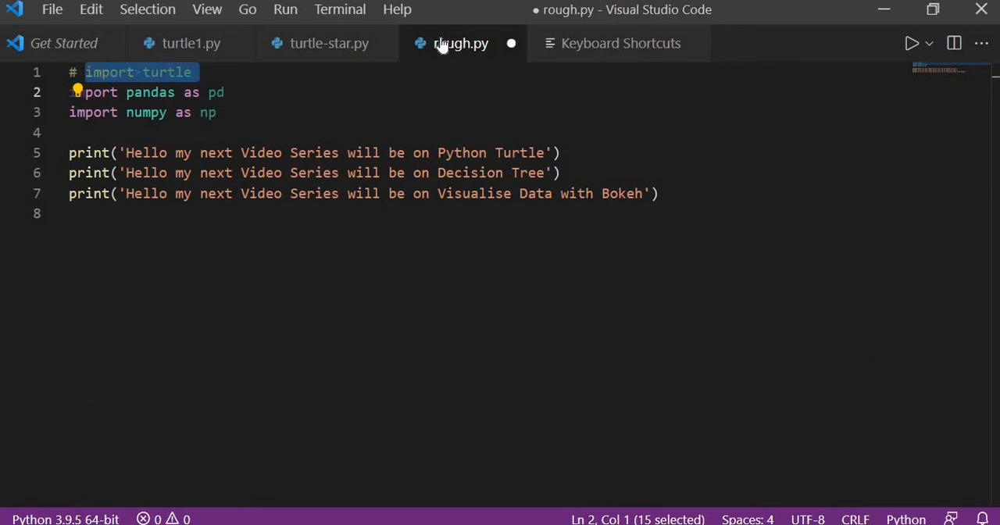
mouse_move(459, 44)
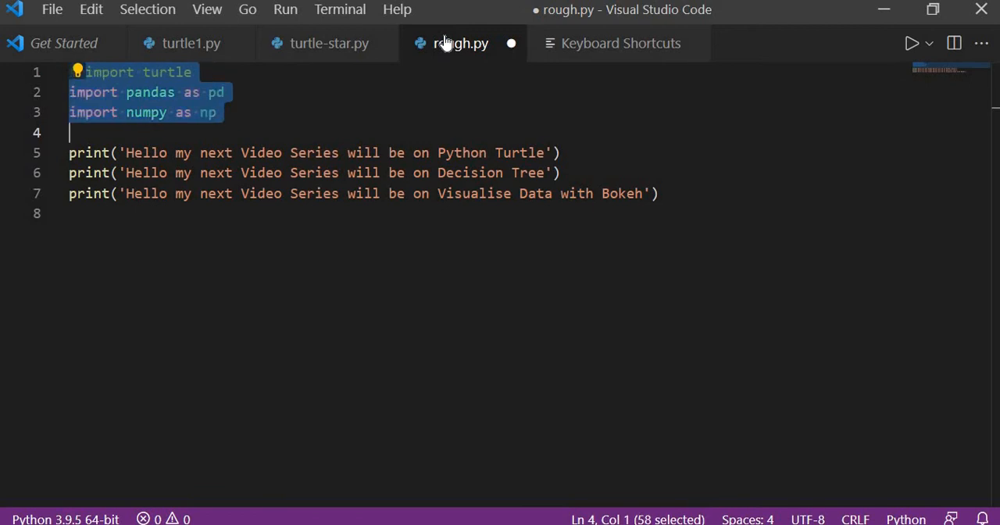
Toggle a comment on the imports, then select the three import lines.
key(ctrl+/)
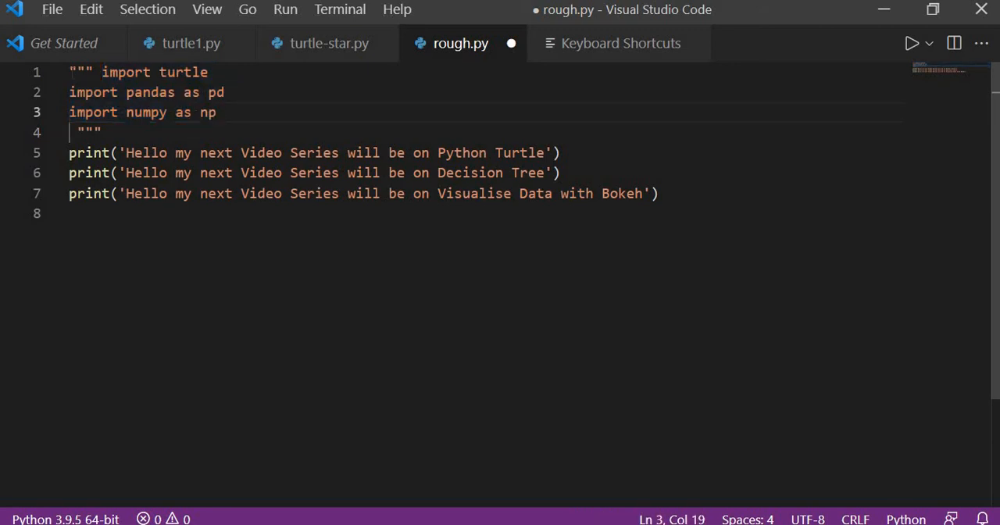
drag(207, 72, 68, 112)
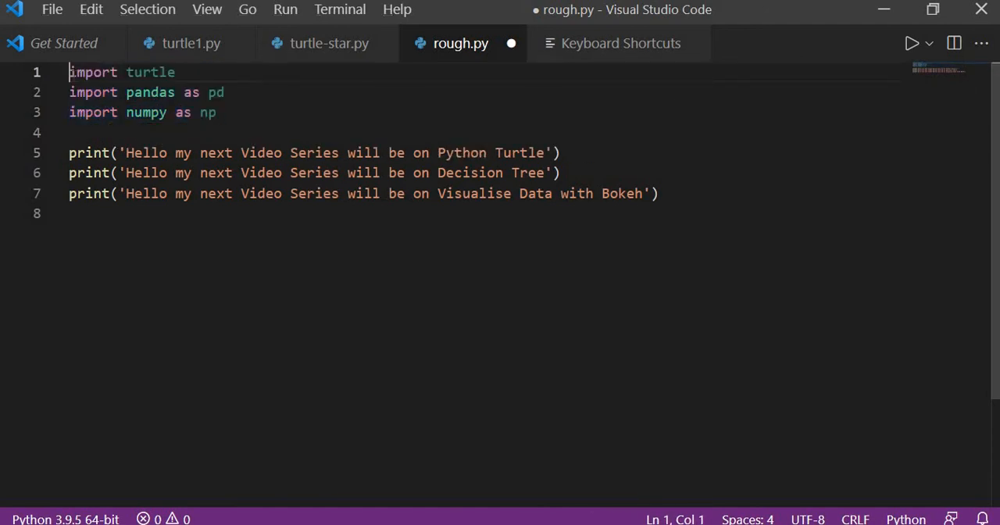
drag(68, 72, 69, 132)
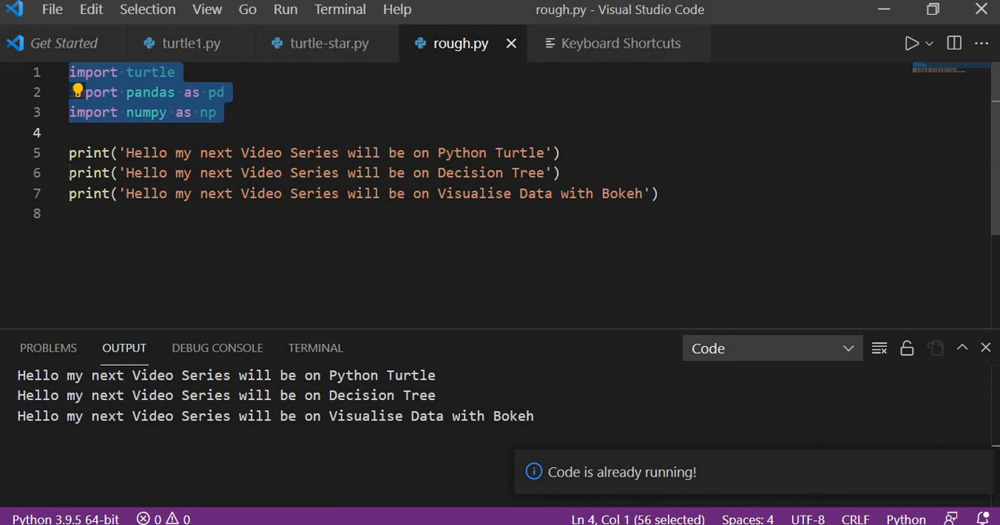
Line-comment the three imports and comment out the last two print lines.
key(ctrl+/)
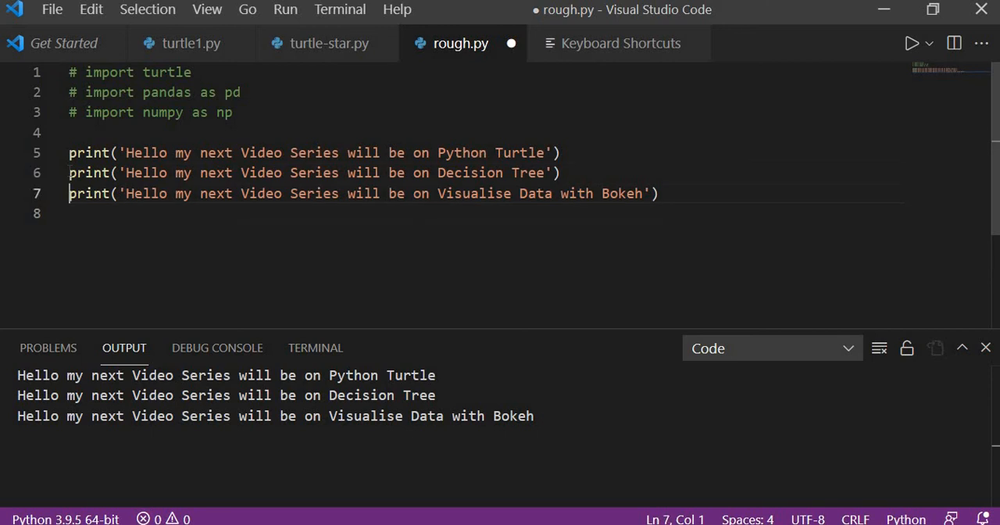
drag(68, 172, 69, 212)
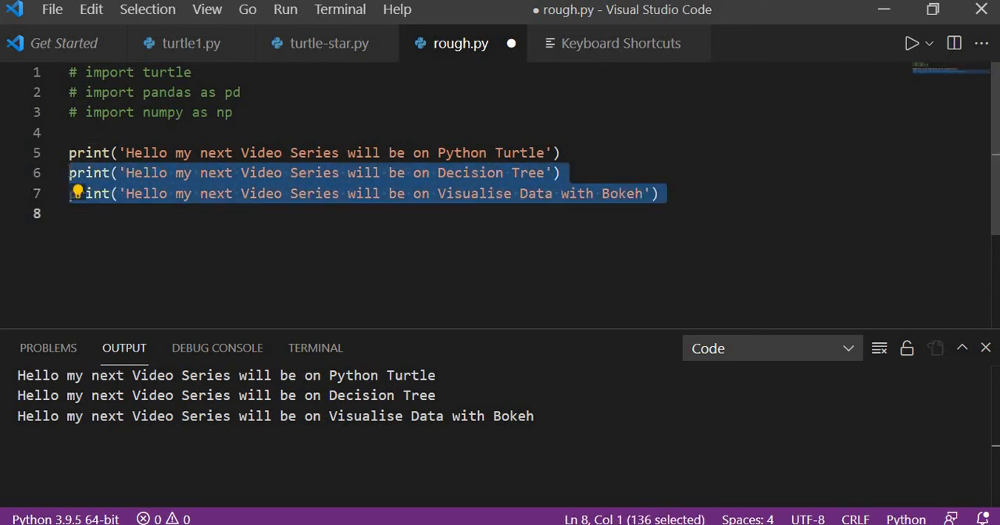
key(ctrl+/)
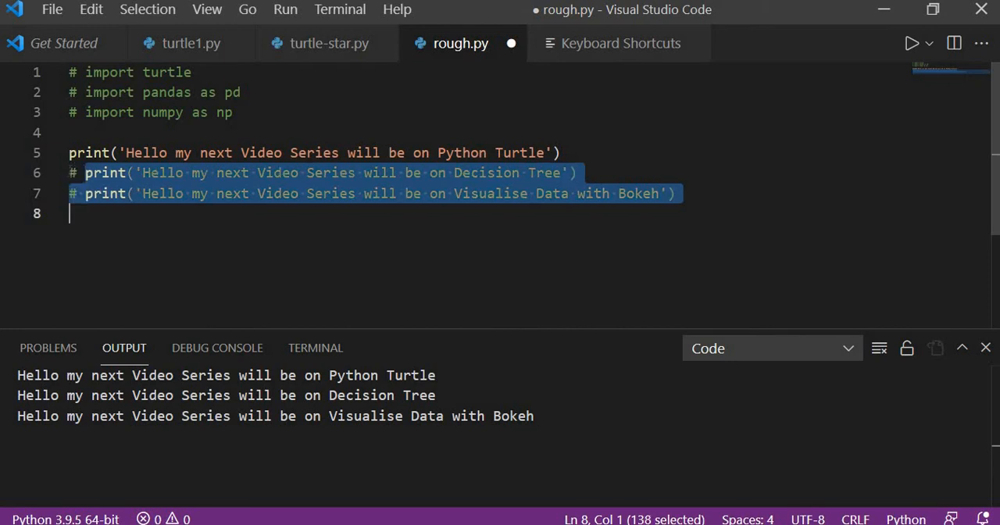
key(ctrl+/)
text(""")
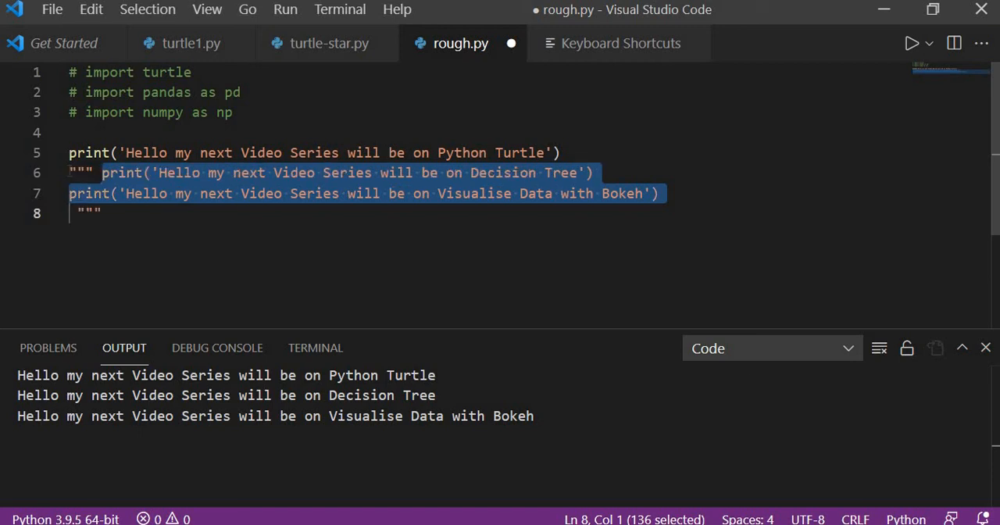
Add the notes 'ctrl + /' and 'shift + alt + A' on new lines below the code.
text(c)
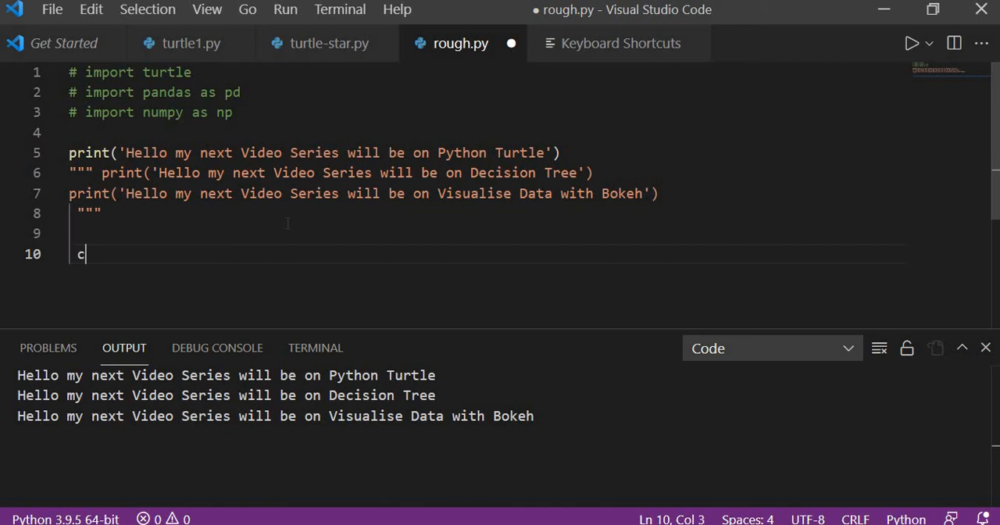
text(trl + /)
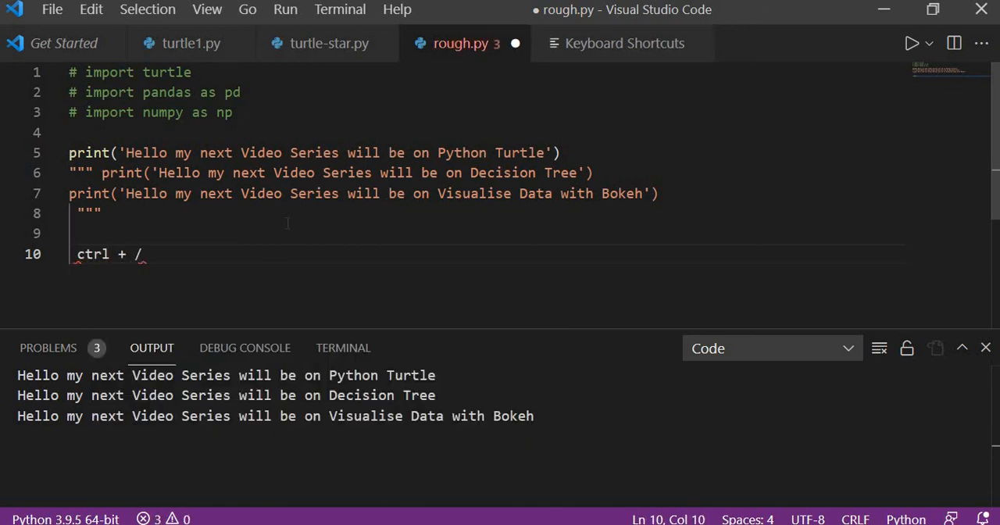
key(Enter)
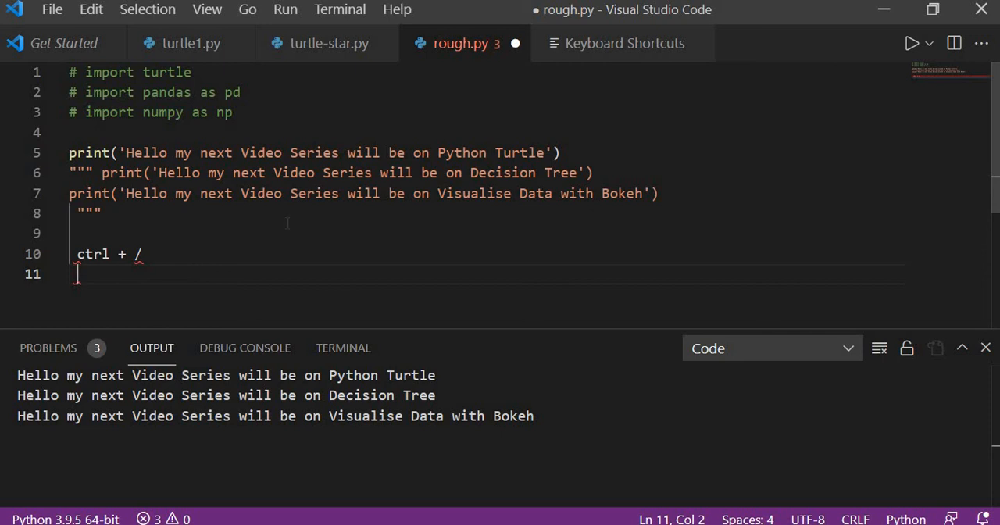
text(shift)
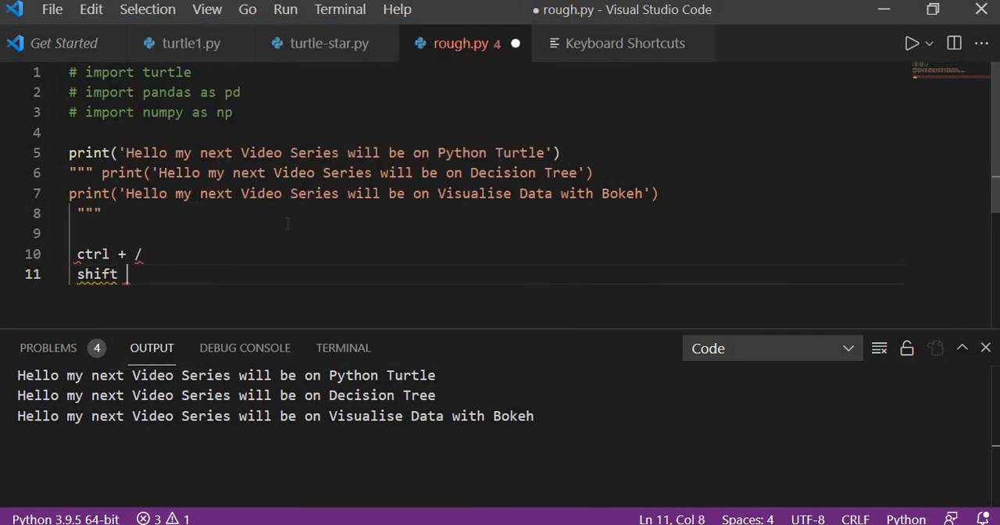
text(+ alt + A)
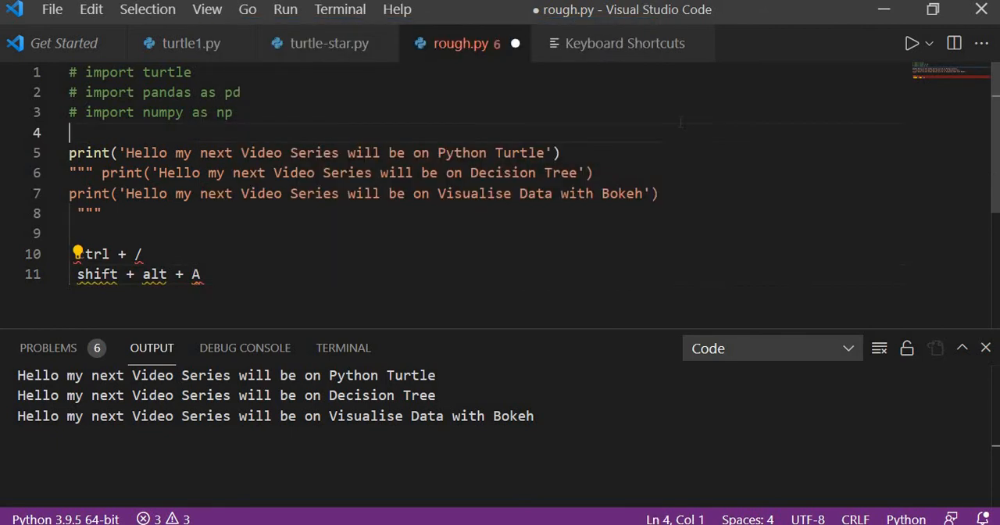
click(625, 44)
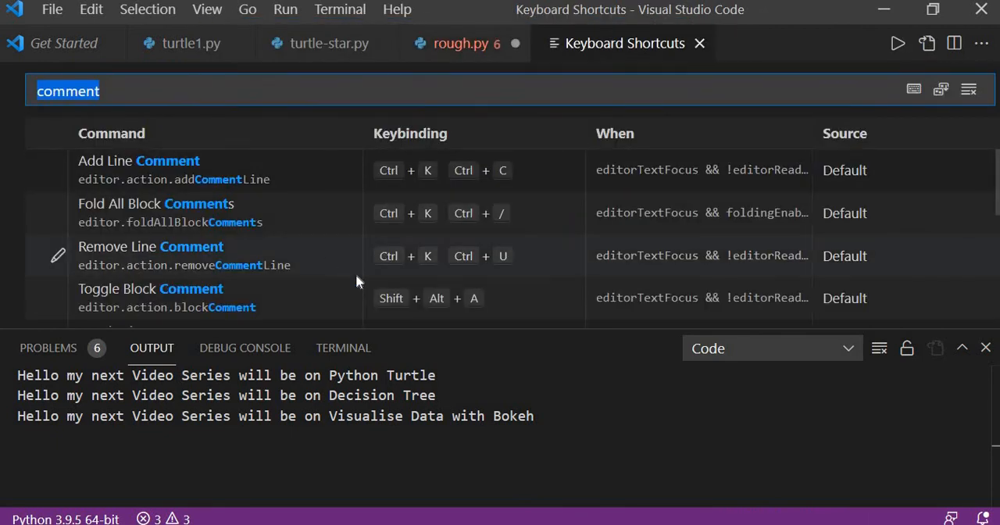
mouse_move(253, 300)
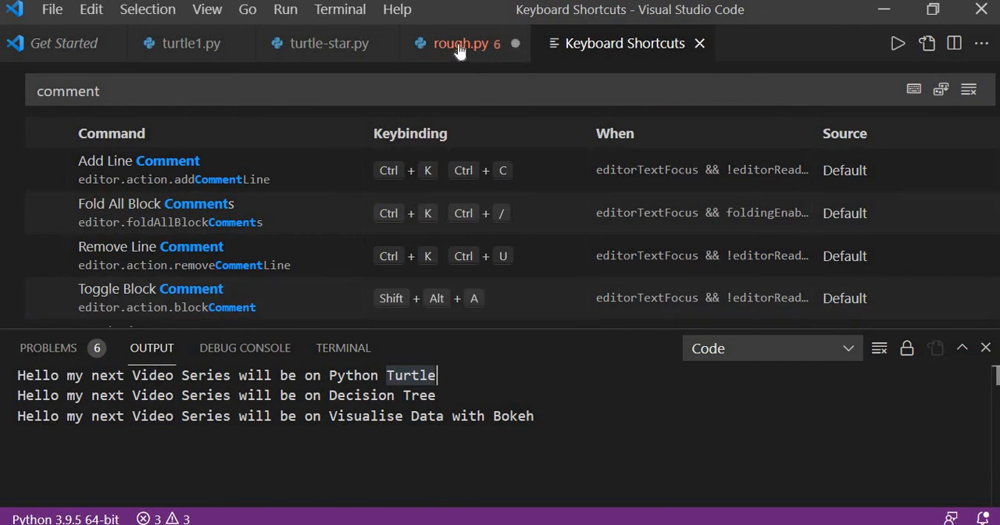
Return to the rough.py editor showing the commented code and shortcut notes.
click(460, 44)
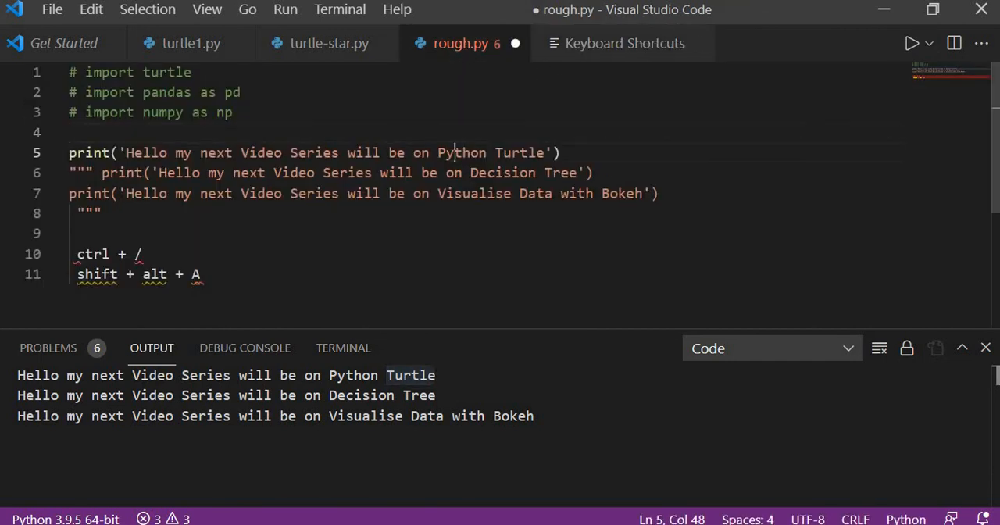